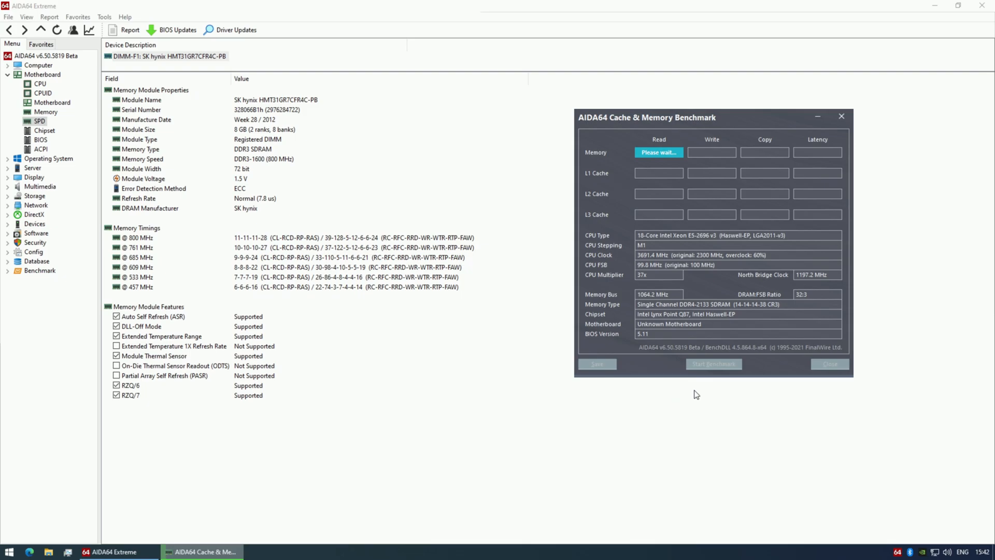
{"action": "mouse_move", "coordinate": [574, 427]}
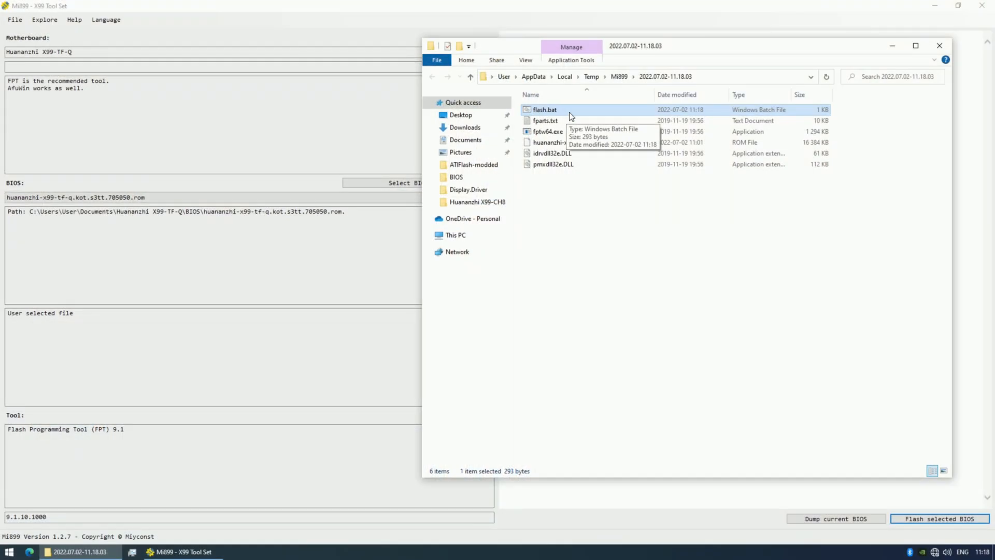
Run flash.bat as administrator so Intel FPT begins reading the BIOS flash chip.
{"action": "right_click", "coordinate": [544, 109]}
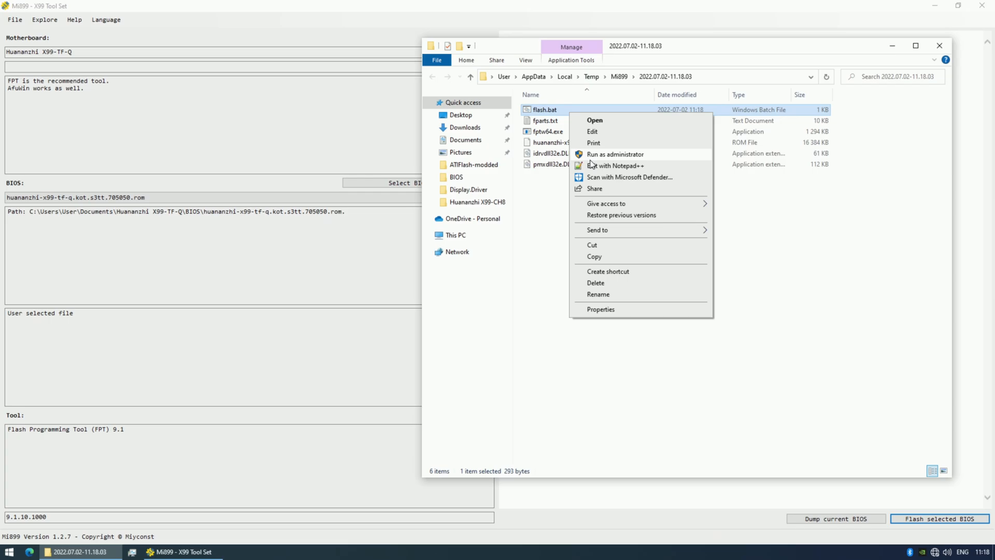
{"action": "left_click", "coordinate": [616, 155]}
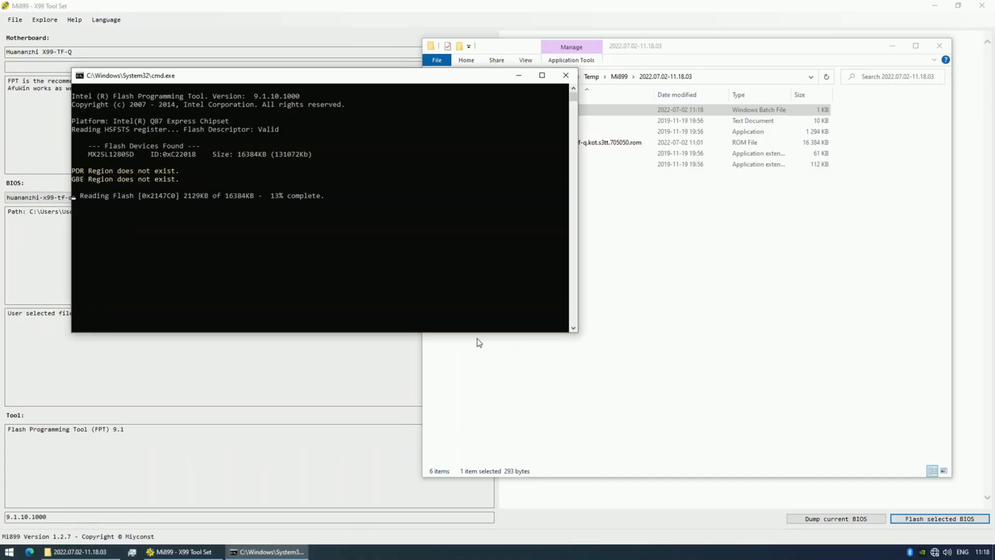